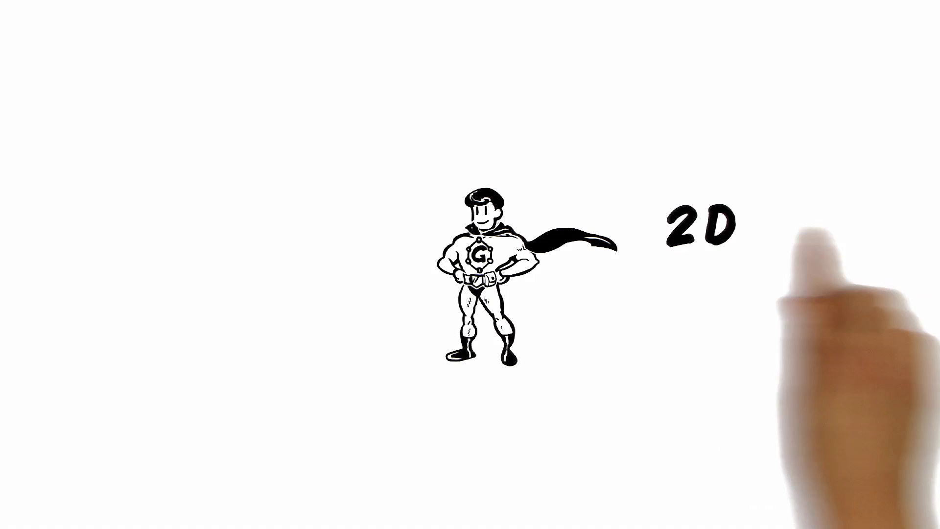
mouse_move(530, 478)
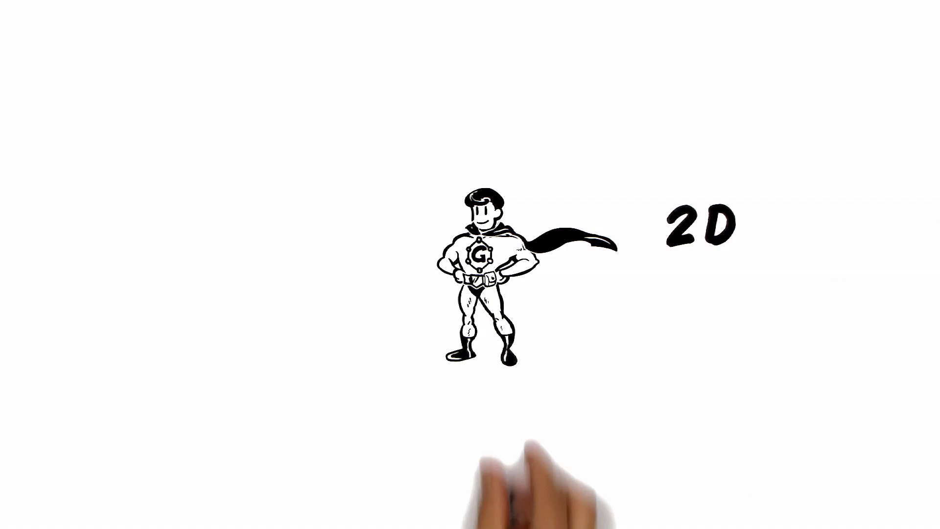